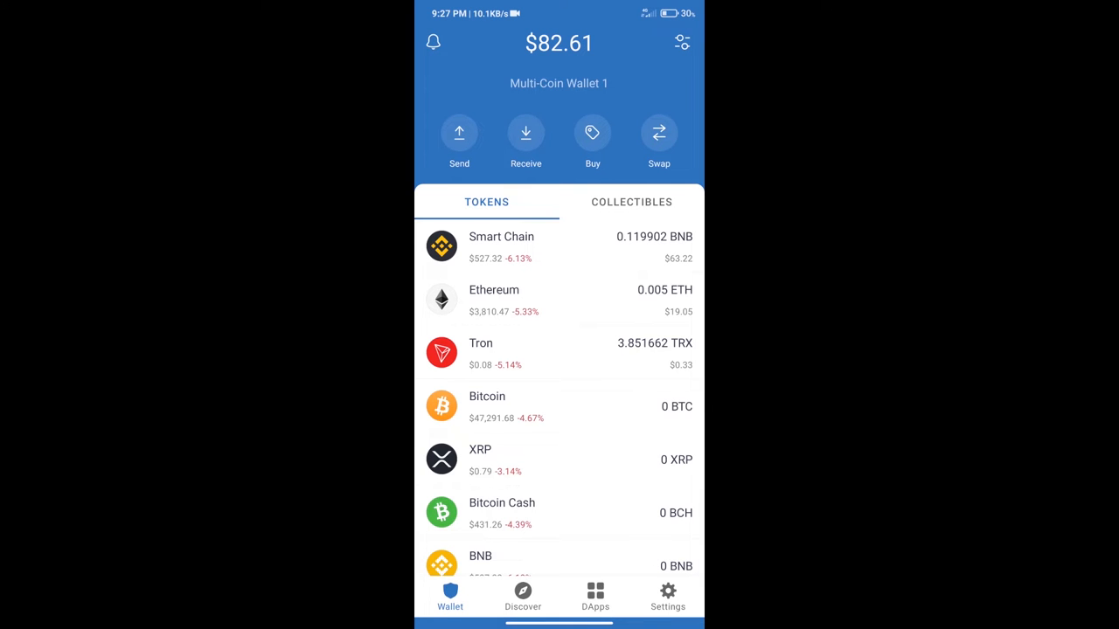
# Step: Search the buyable tokens for 'bnb' to find Smart Chain and BNB
pyautogui.click(591, 133)
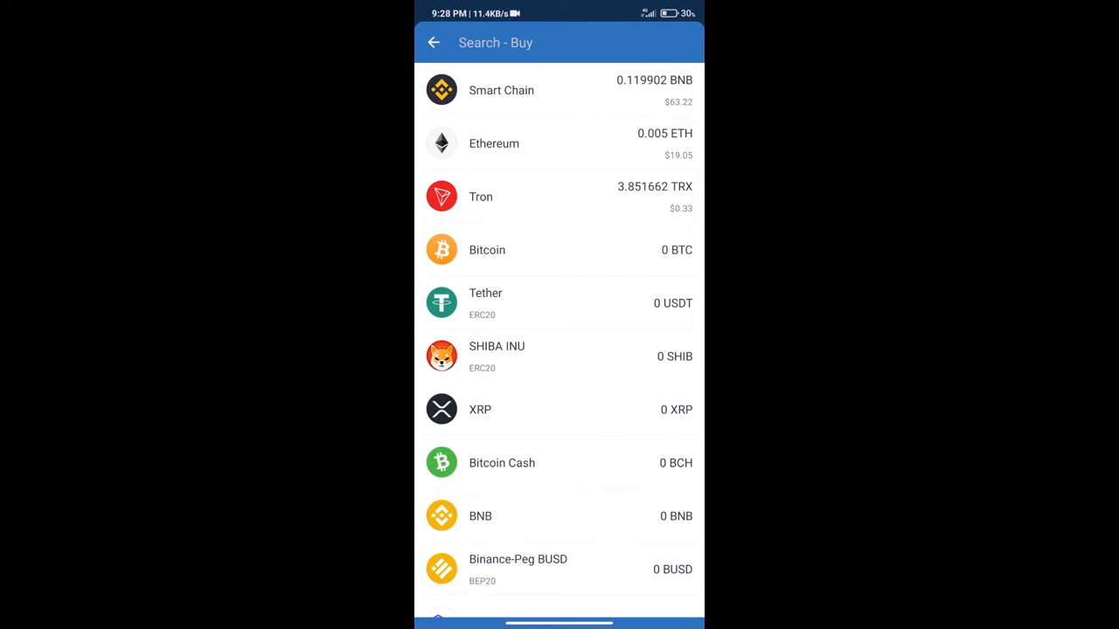
pyautogui.write('bn')
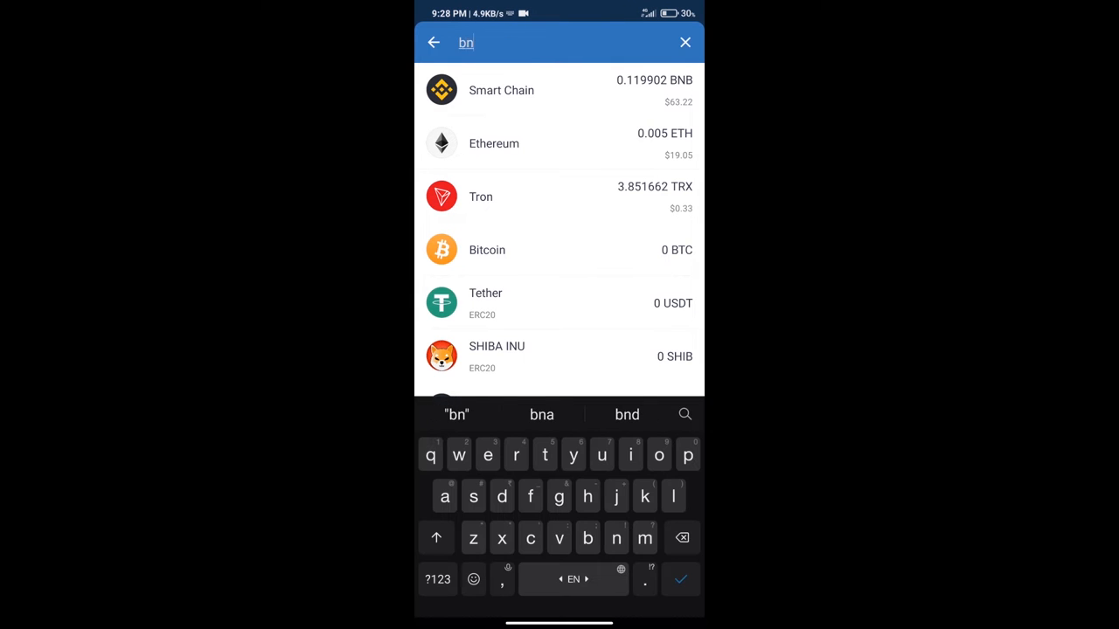
pyautogui.write('b')
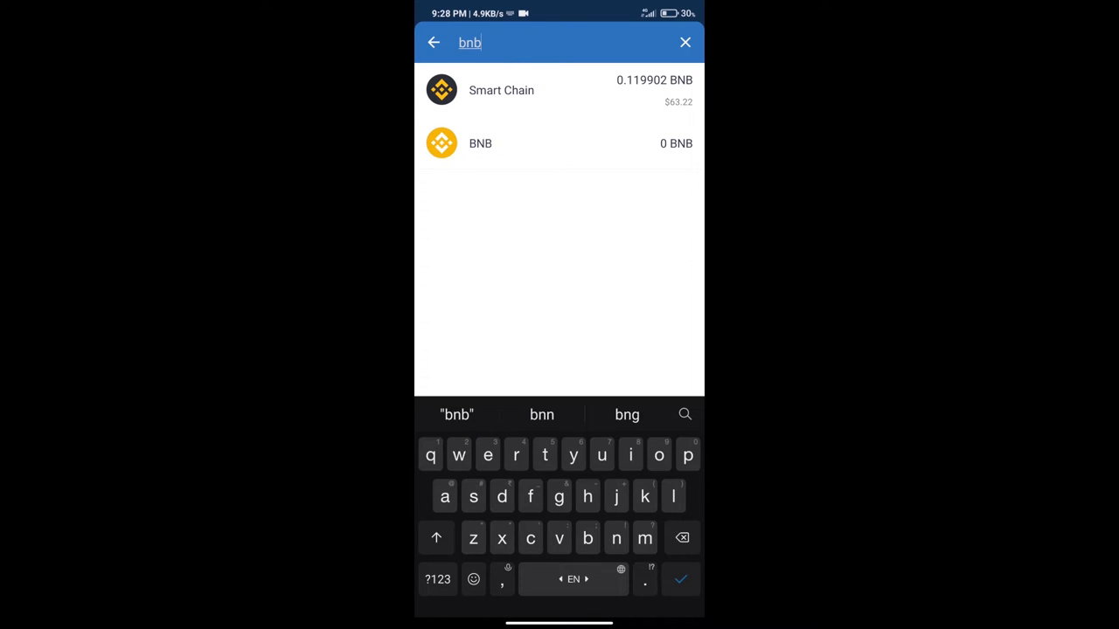
pyautogui.click(479, 144)
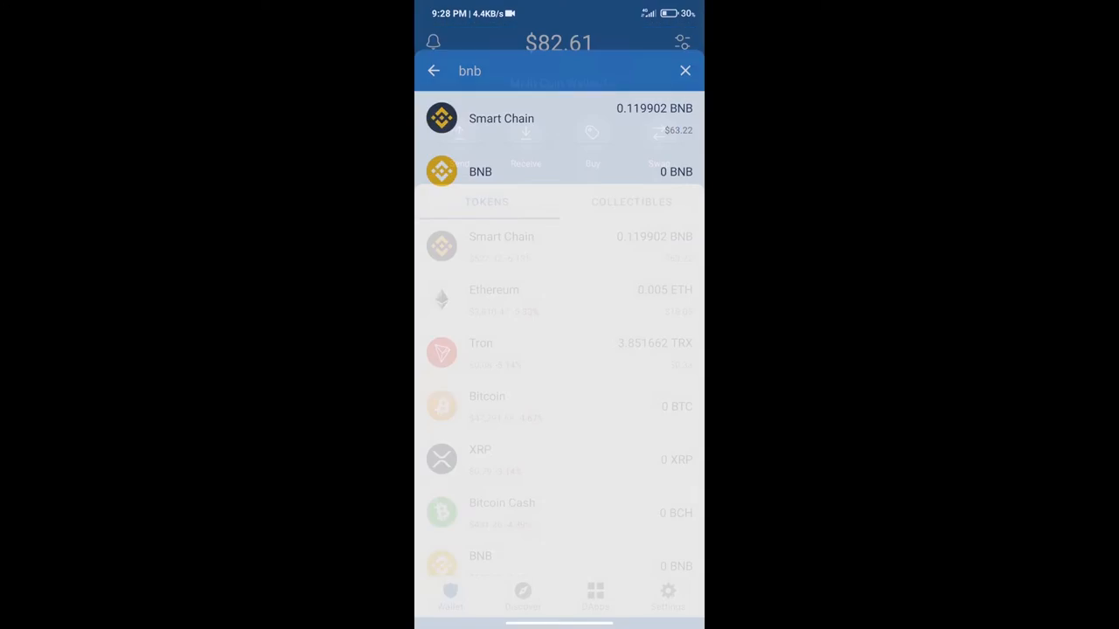
# Step: Launch PancakeSwap from the Popular section of the DApps browser
pyautogui.click(685, 70)
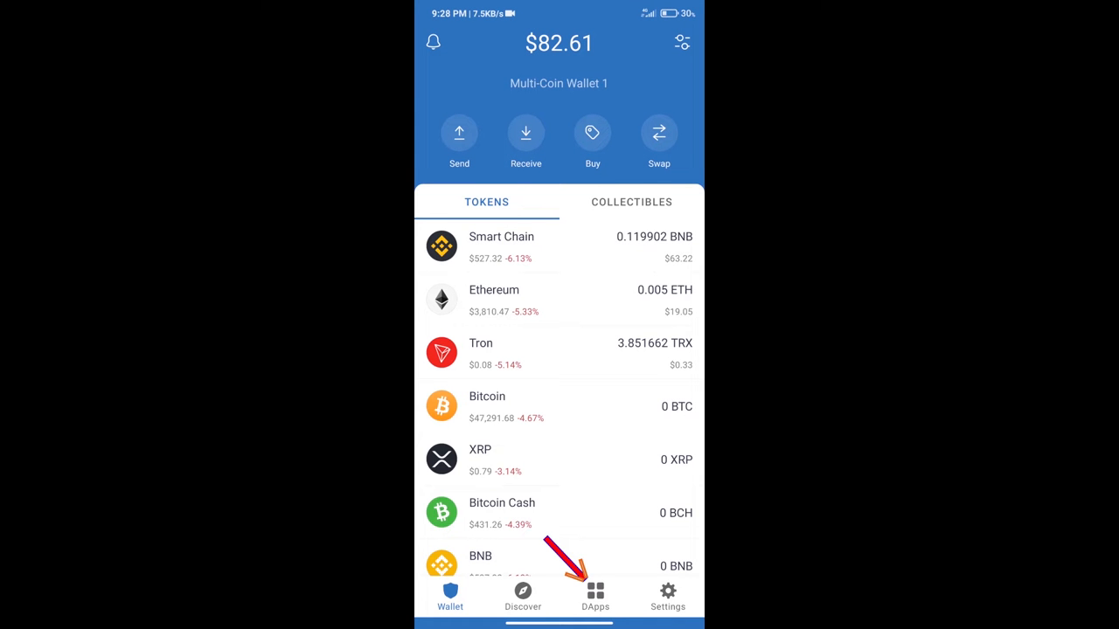
pyautogui.click(595, 598)
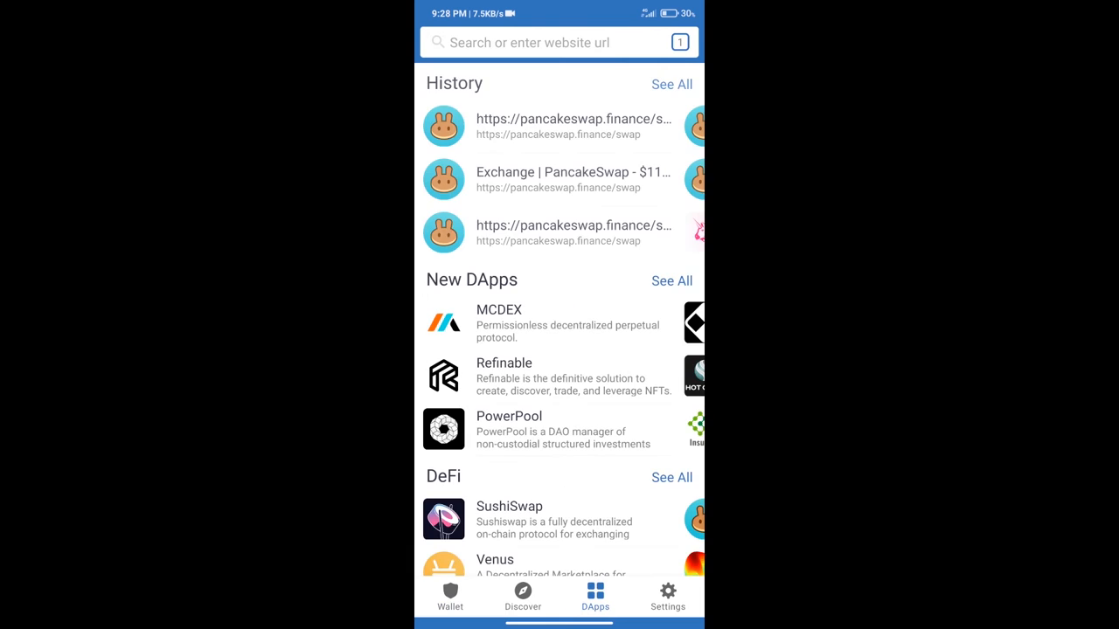
pyautogui.scroll(-3)
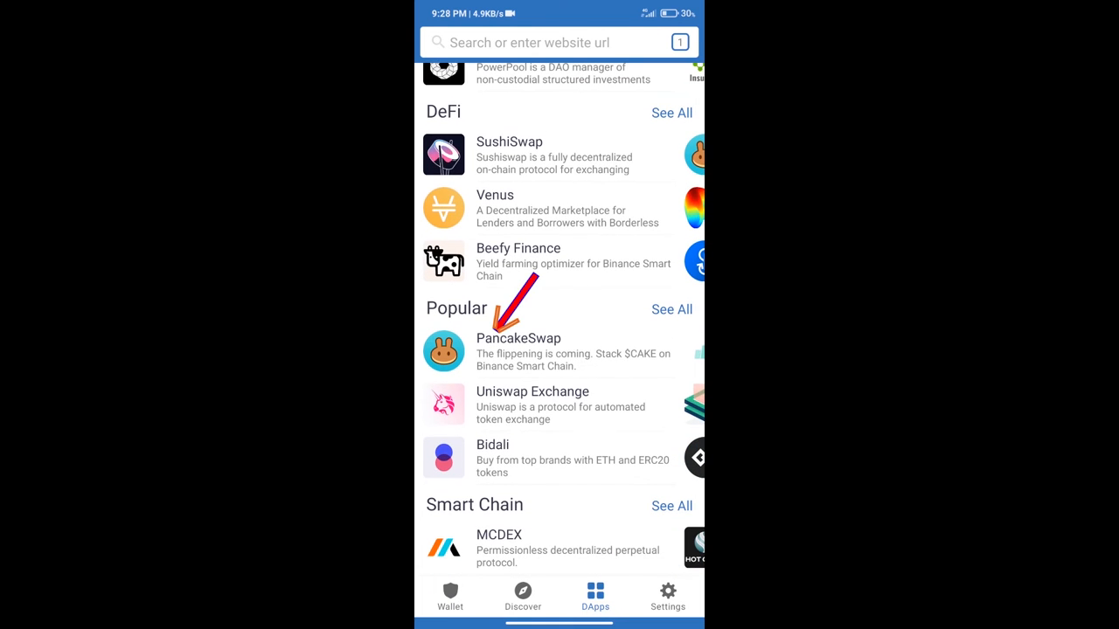
pyautogui.click(517, 350)
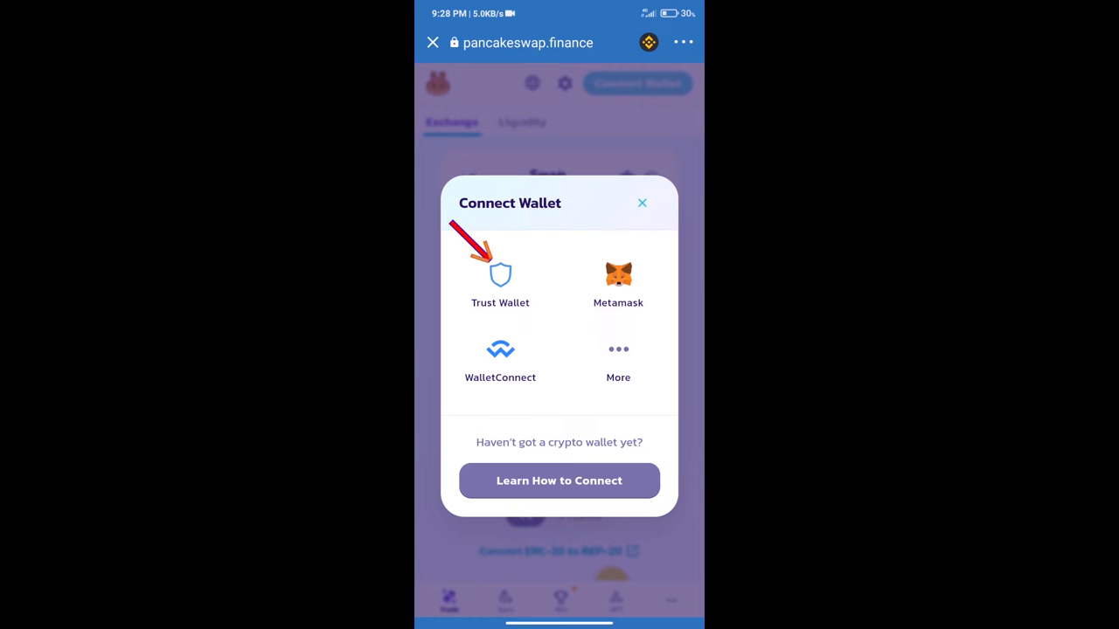
# Step: Connect Trust Wallet to PancakeSwap, then bring up the Select a Token list from the CAKE selector
pyautogui.click(644, 202)
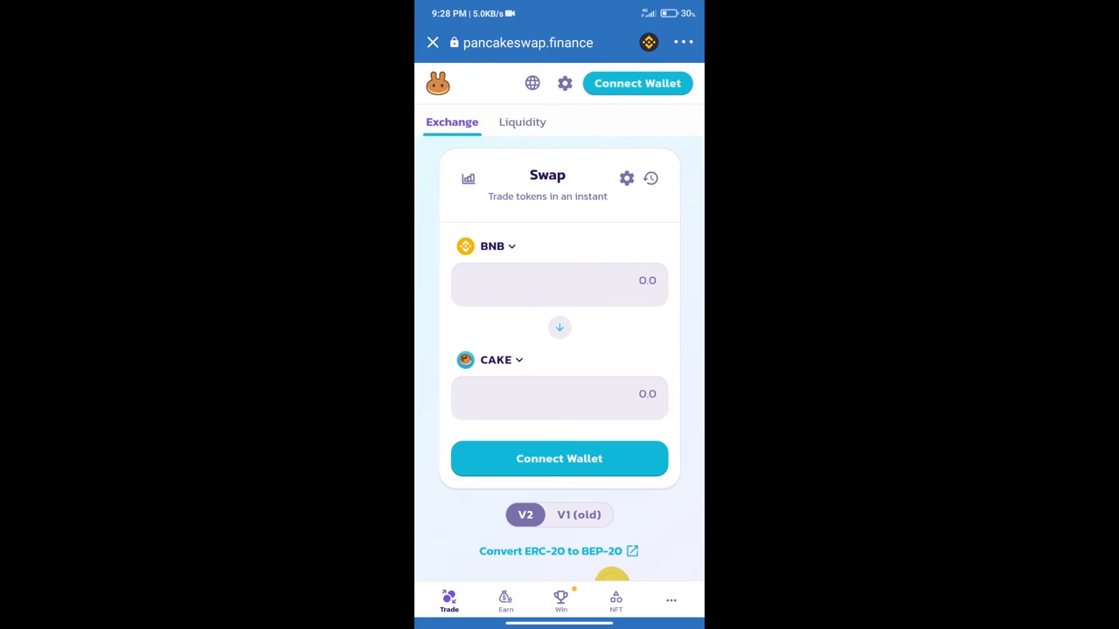
pyautogui.click(636, 84)
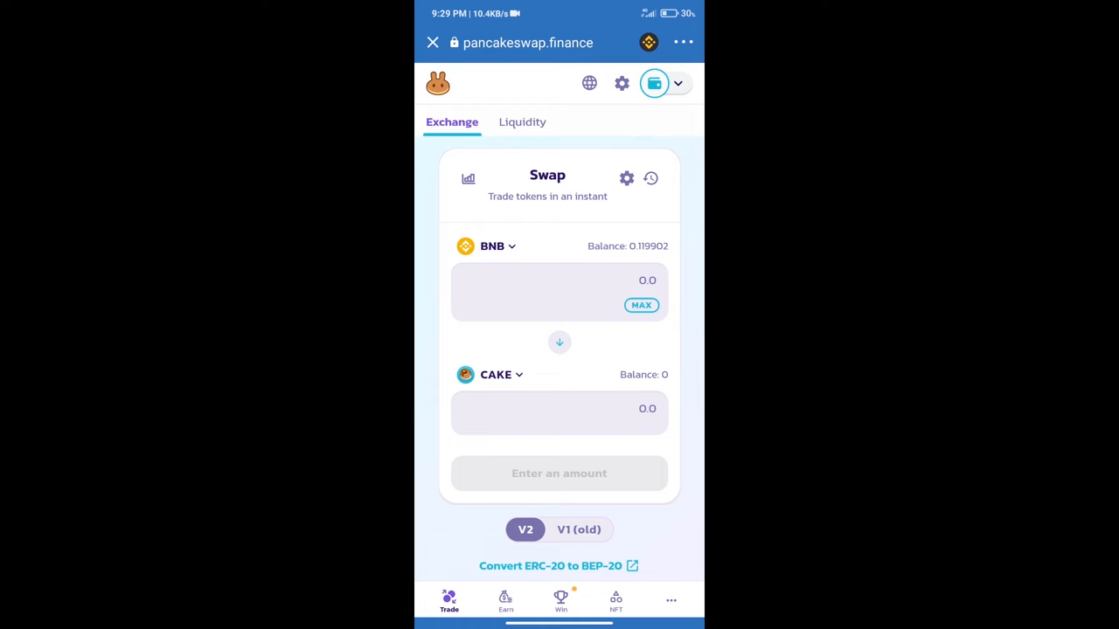
pyautogui.click(491, 245)
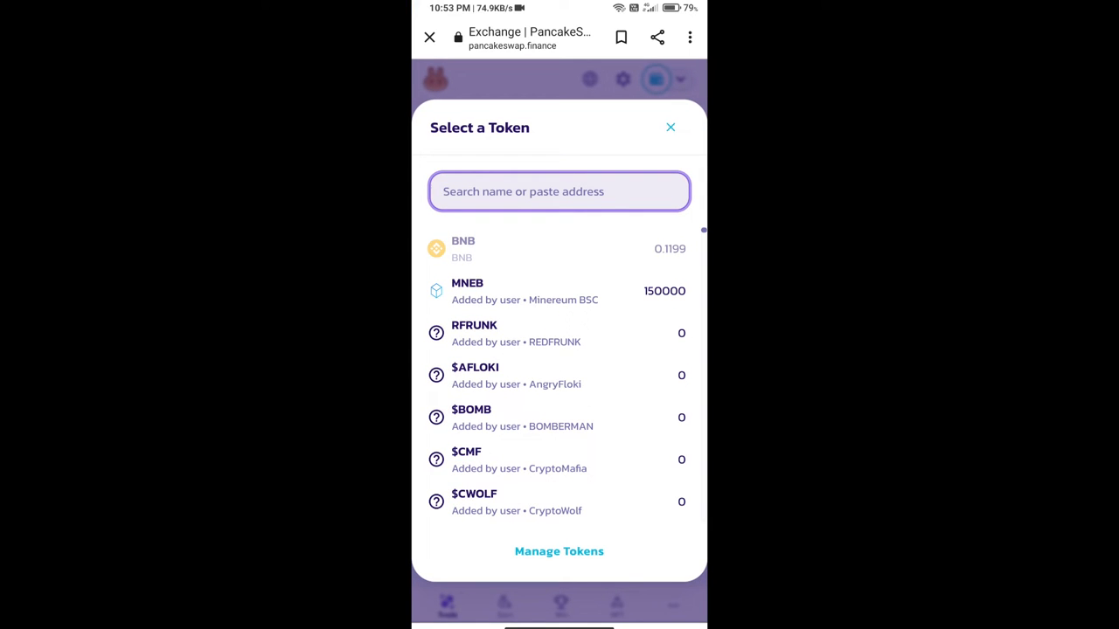
# Step: Paste the CALO contract address into the token search to find CALO
pyautogui.click(559, 191)
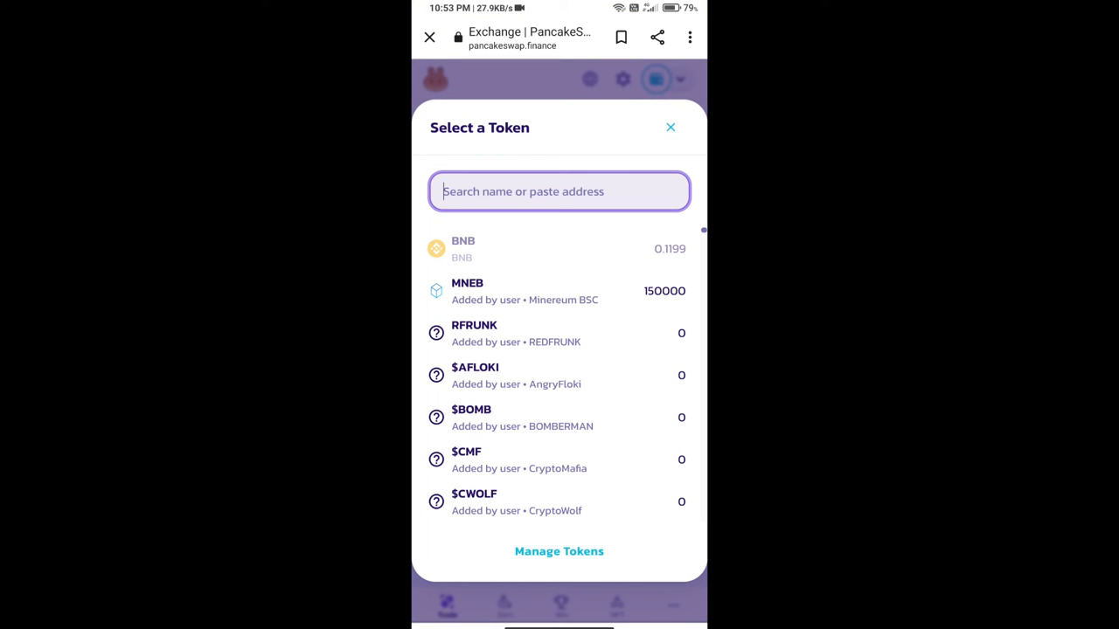
pyautogui.write('91269413b6B99242B1c0Bc611031529999999')
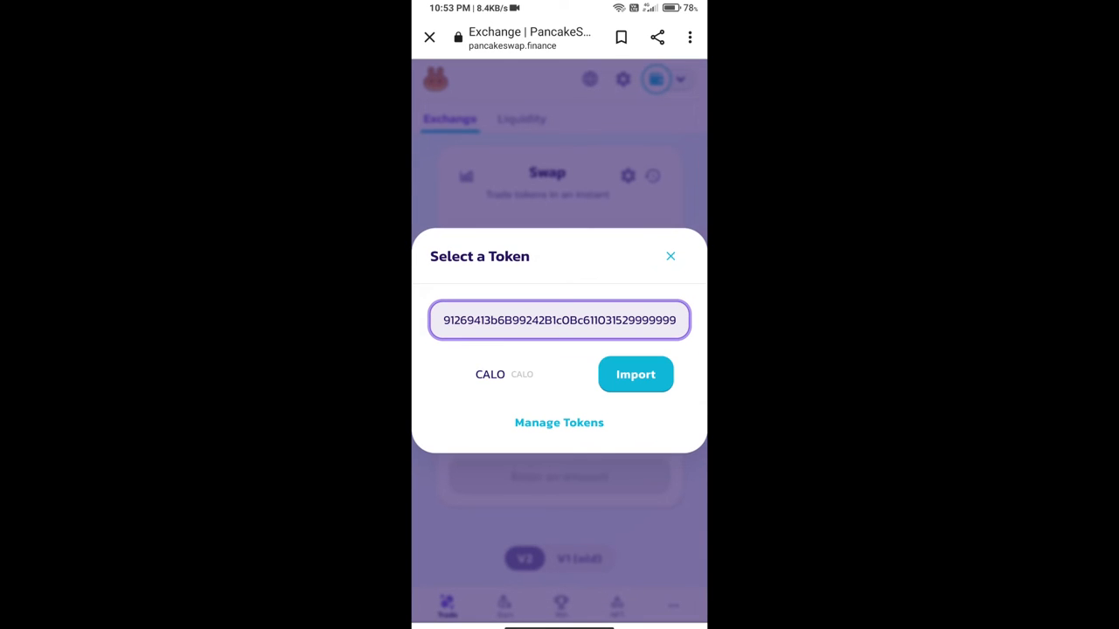
# Step: Import CALO, acknowledging the 'I understand' risk warning, as the token received for BNB
pyautogui.click(636, 375)
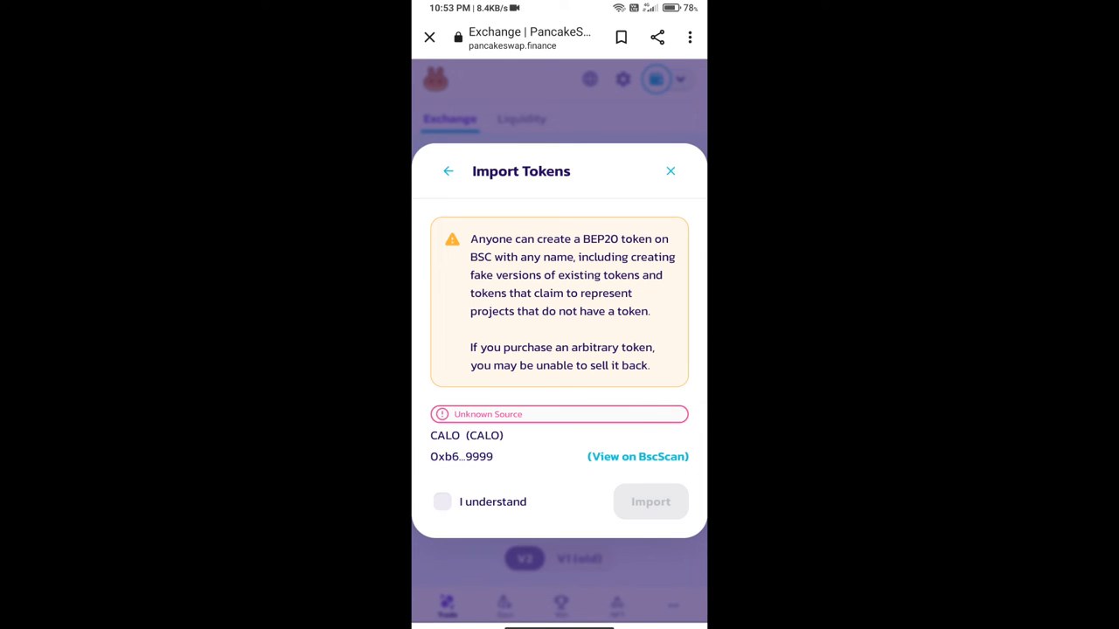
pyautogui.click(441, 500)
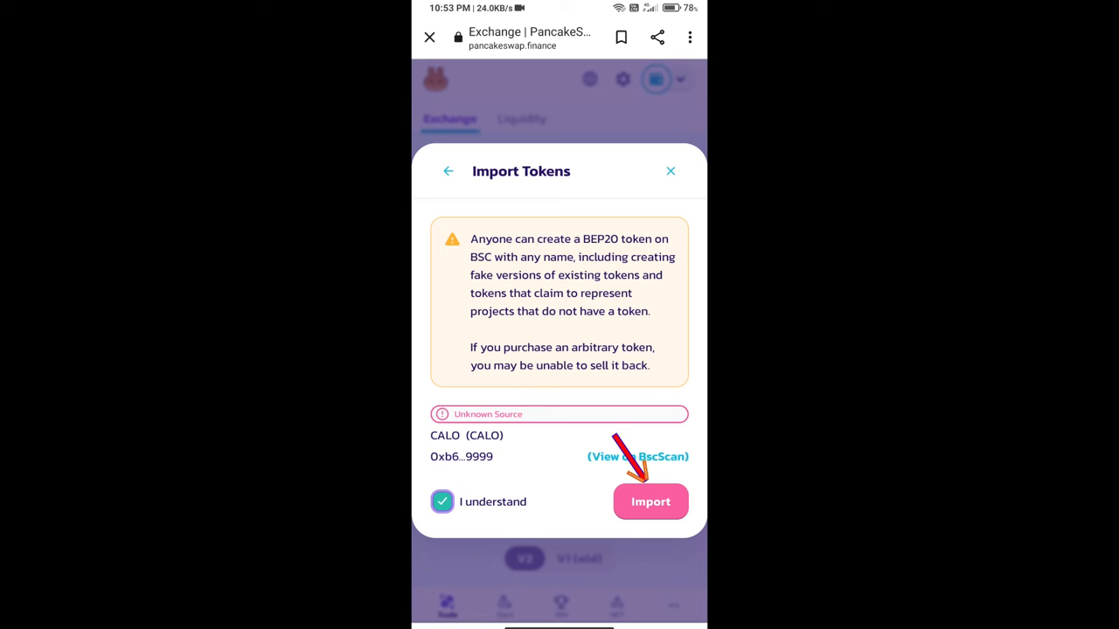
pyautogui.click(651, 501)
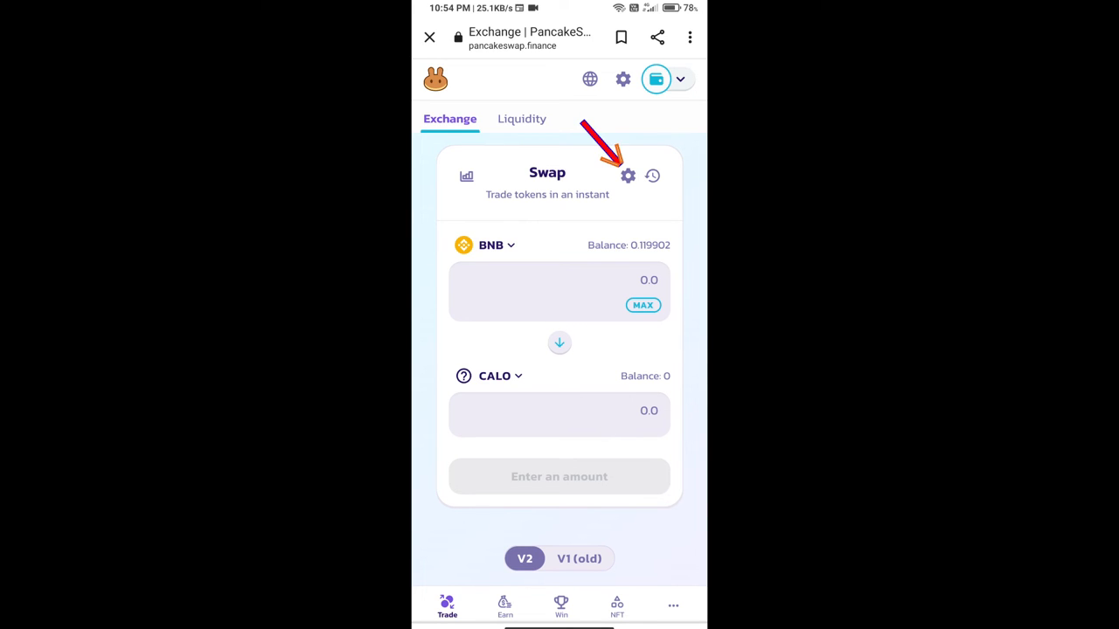
# Step: Set a custom slippage tolerance of 1% in the swap settings
pyautogui.click(628, 175)
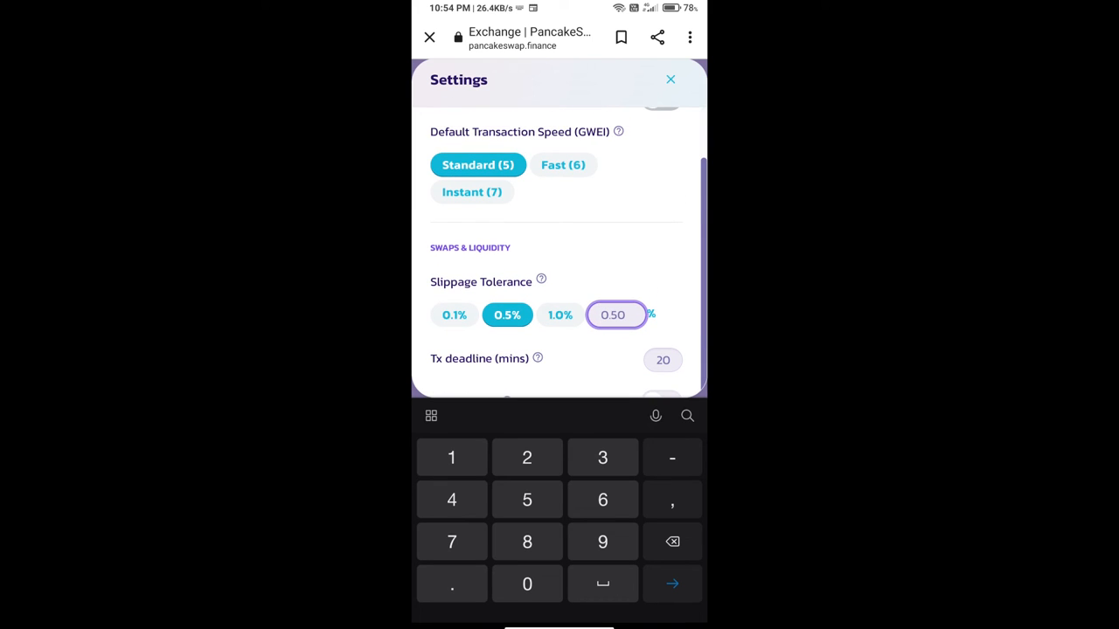
pyautogui.click(559, 315)
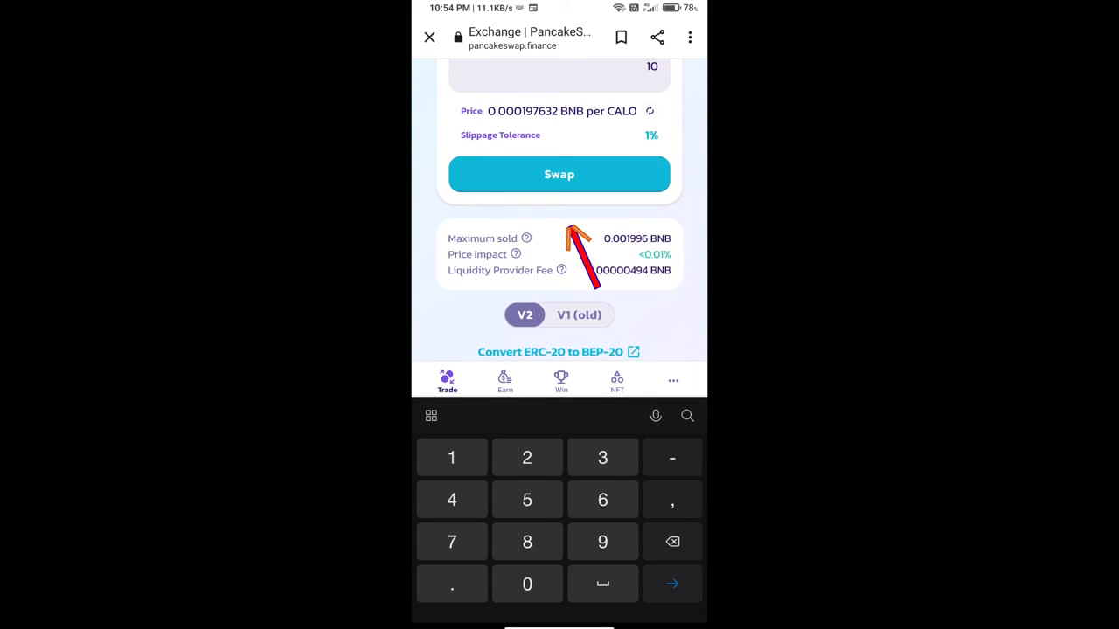
# Step: Confirm the swap of about 0.00198 BNB for 10 CALO
pyautogui.click(560, 175)
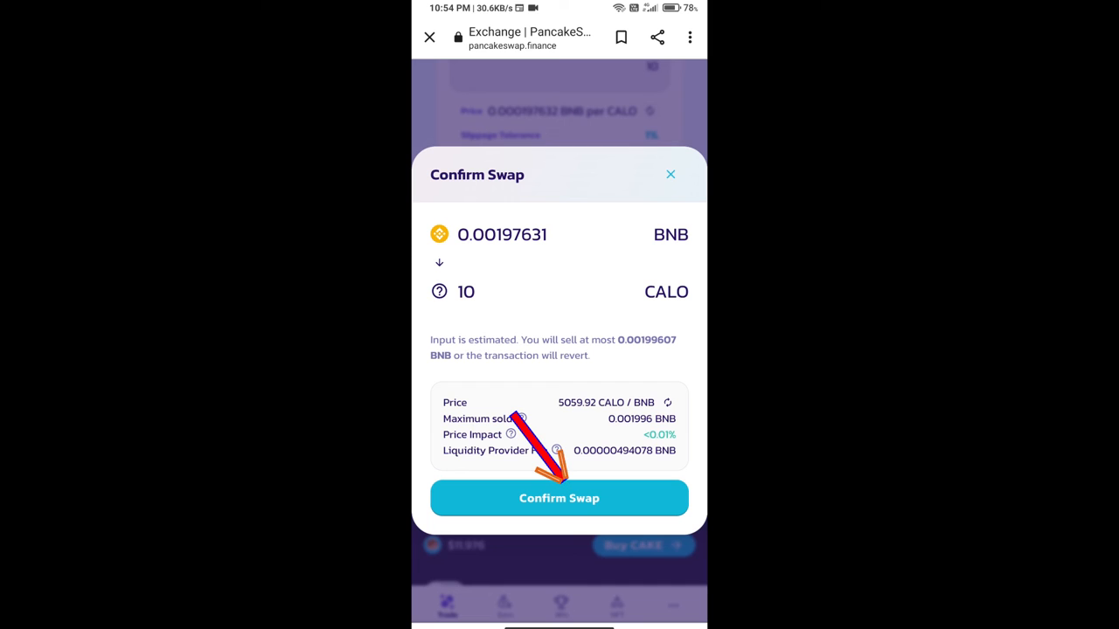
pyautogui.click(560, 498)
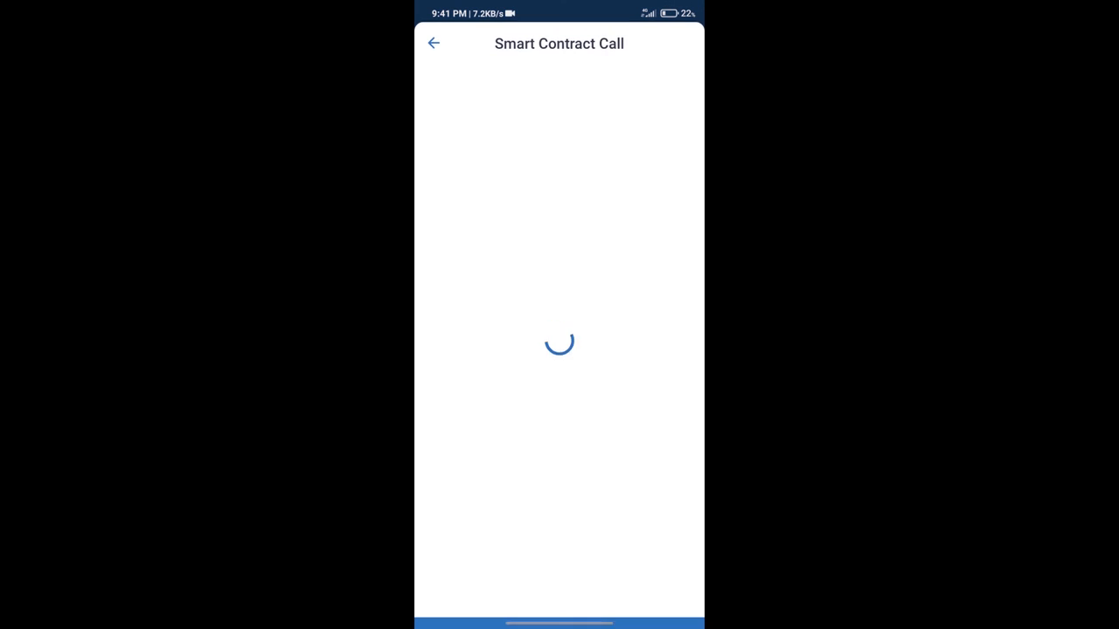